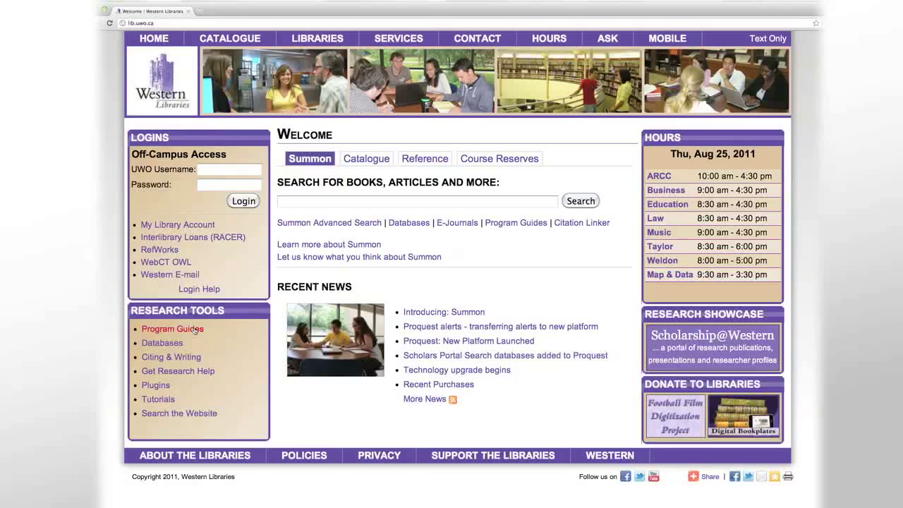
Go to Program Guides > Engineering > Chemical and Biochemical Engineering and scroll its database descriptions
left_click(172, 328)
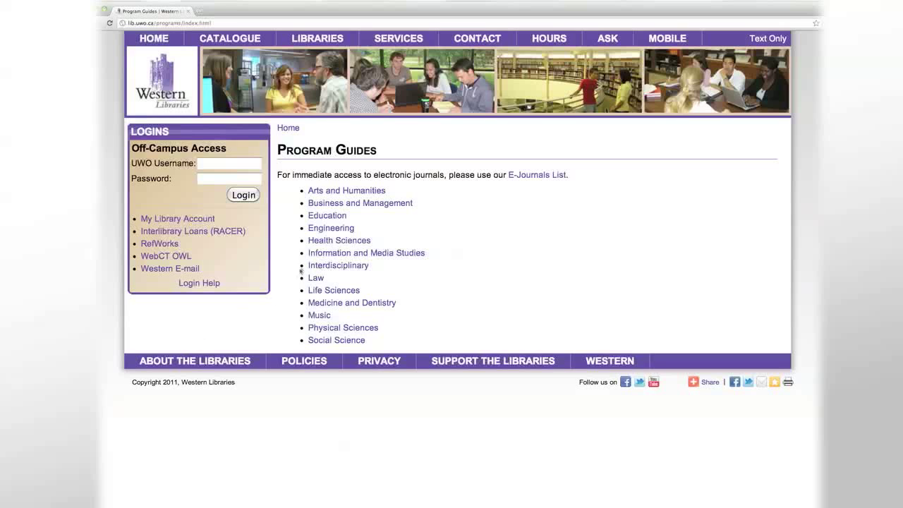
left_click(331, 228)
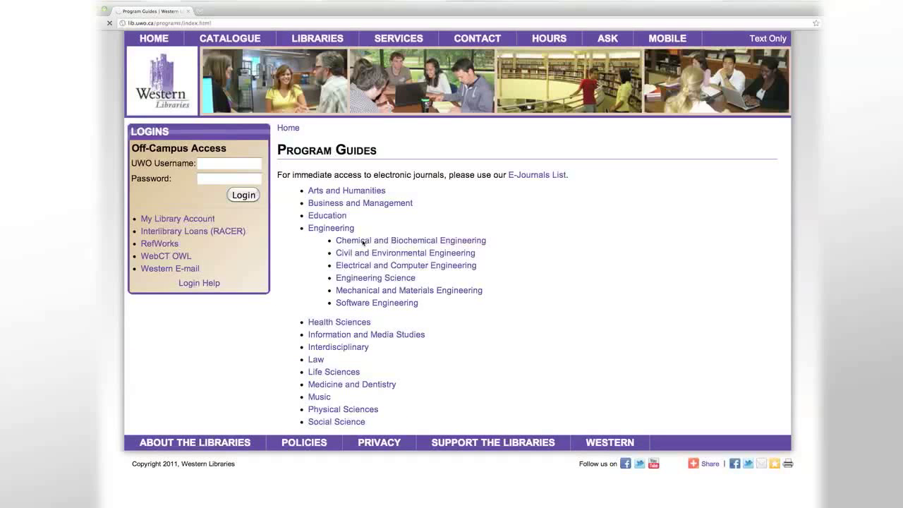
left_click(410, 241)
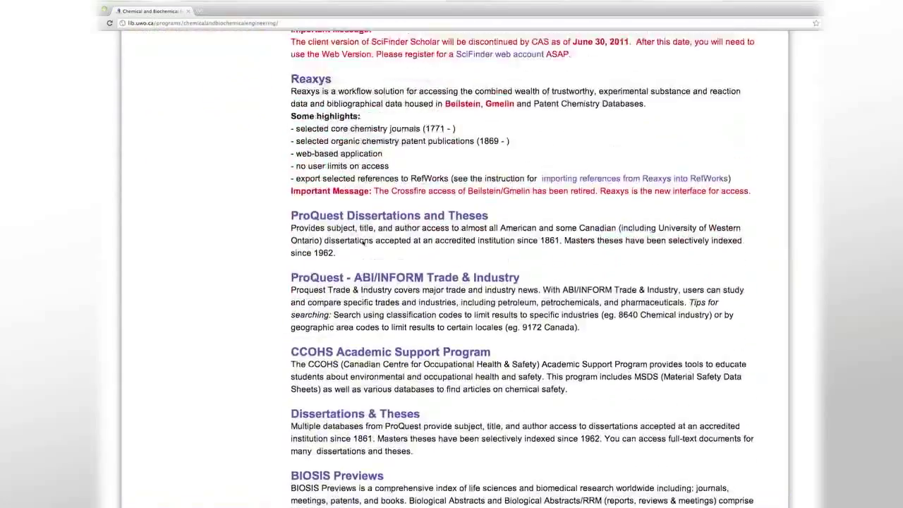
scroll("up", 3)
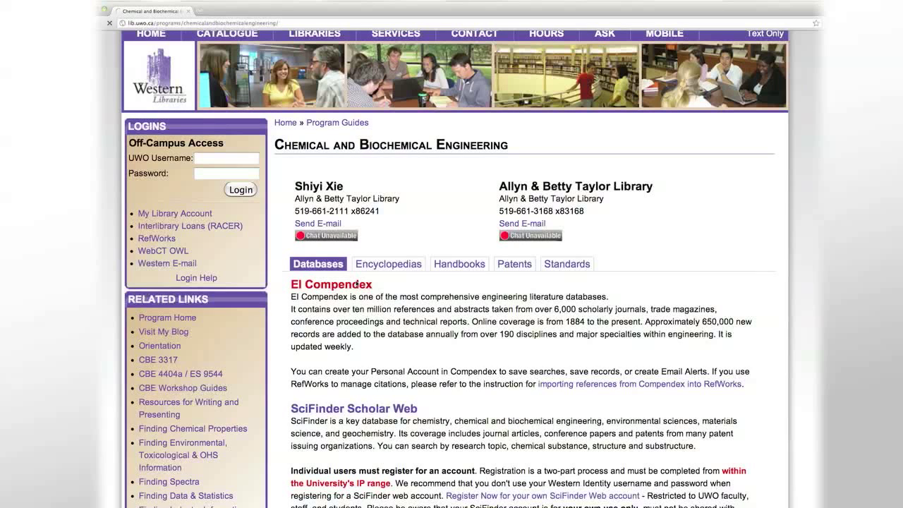
Launch Ei Compendex in Engineering Village and open the Help window's welcome page
left_click(330, 284)
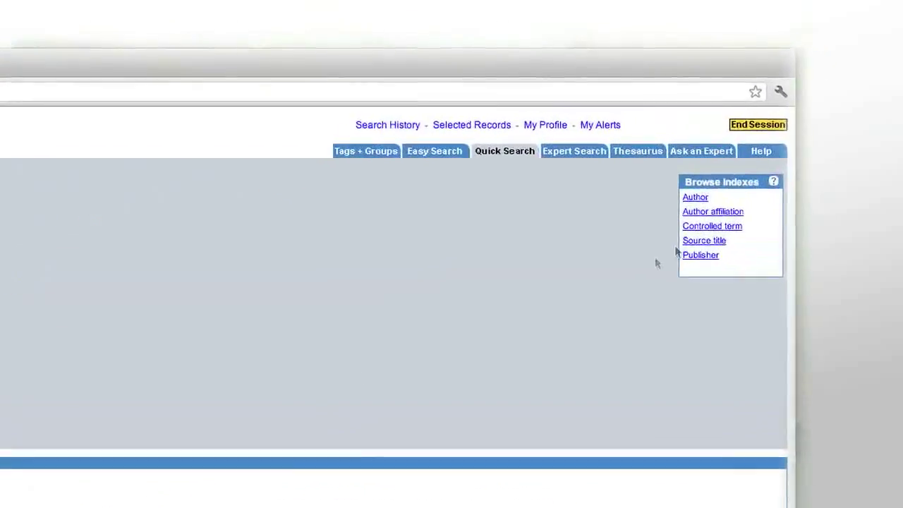
left_click(760, 150)
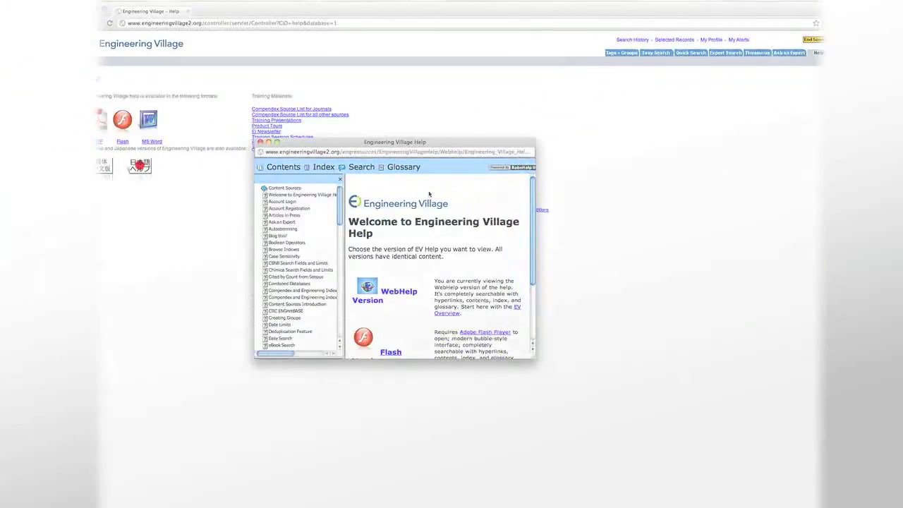